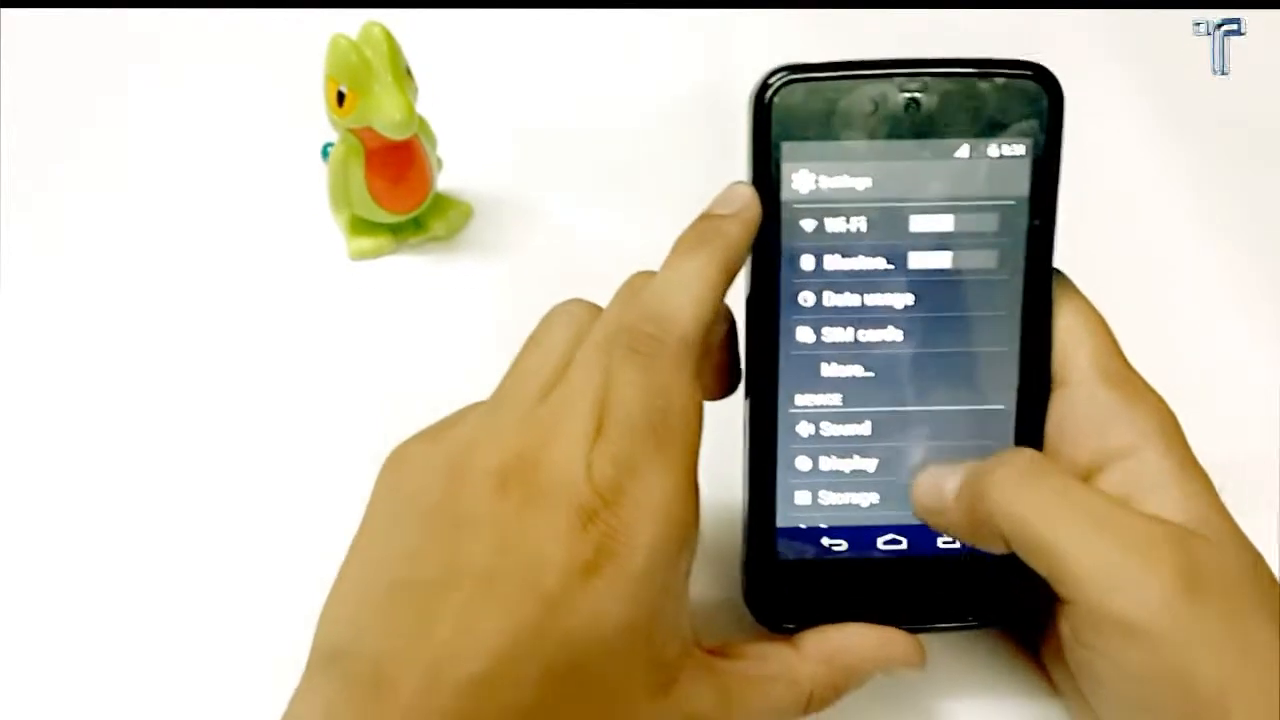
pyautogui.scroll(-3)
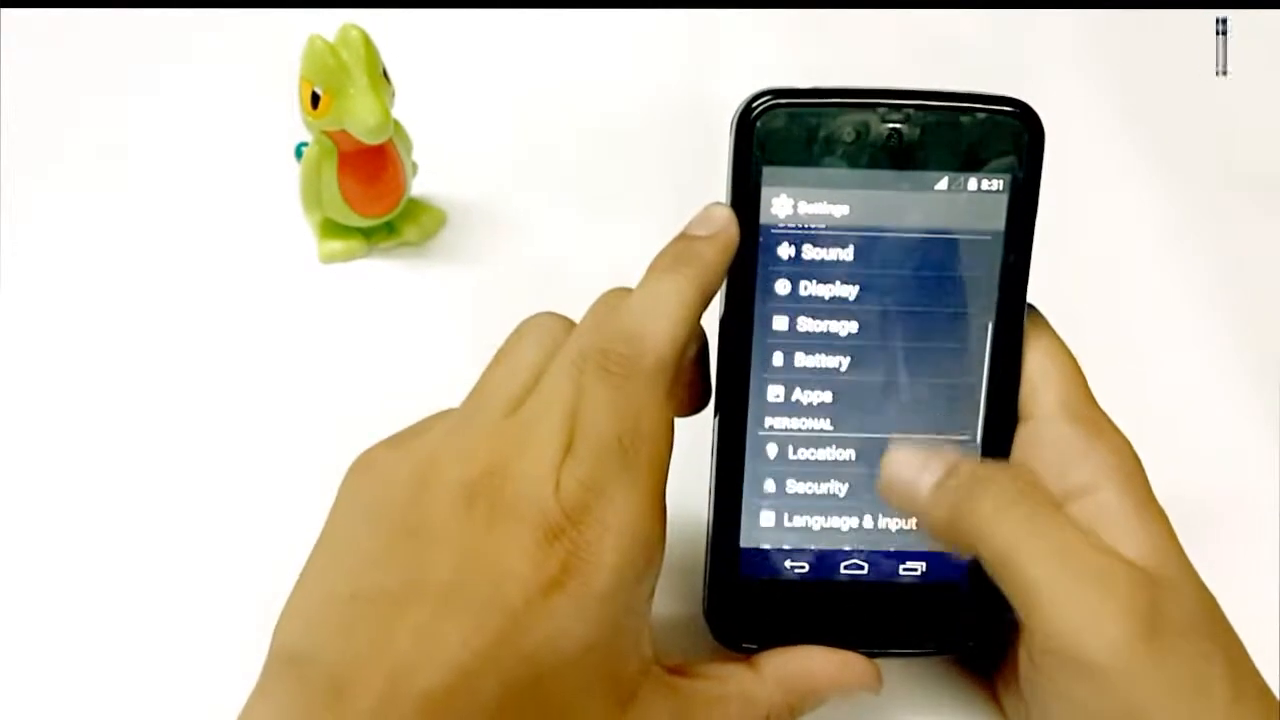